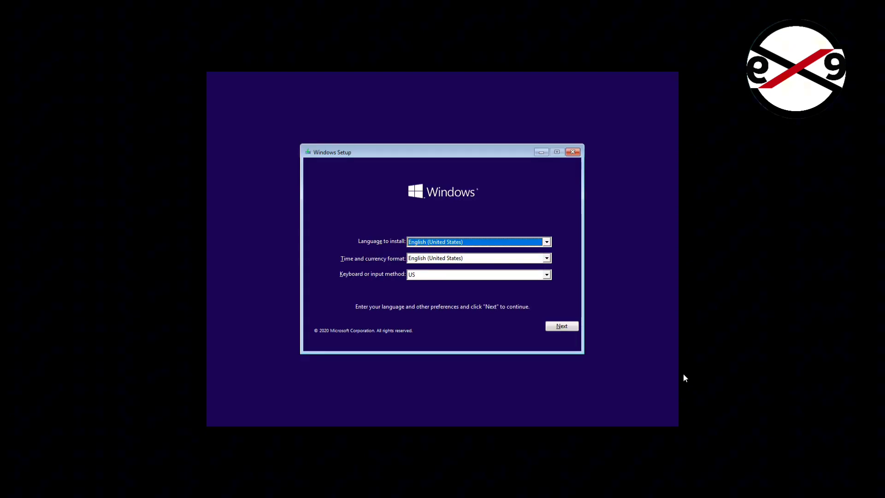
pyautogui.moveTo(608, 340)
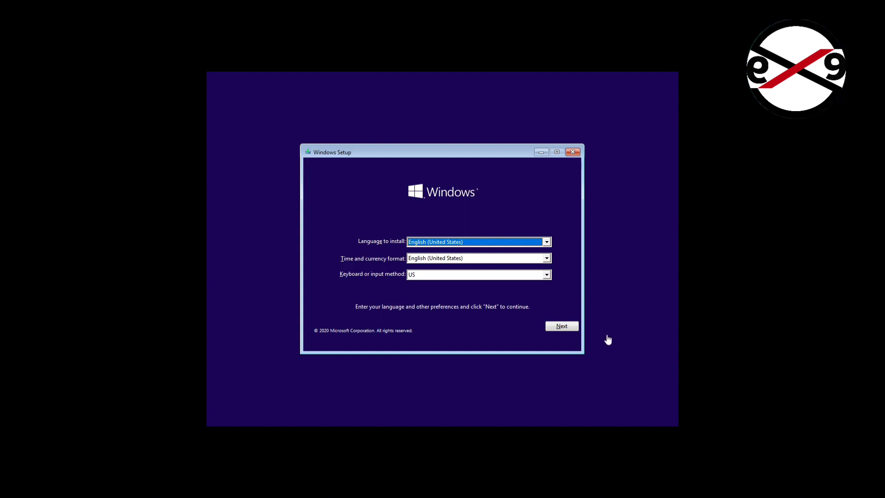
# - Accept the language settings and choose 'Repair your computer' instead of installing
pyautogui.click(561, 326)
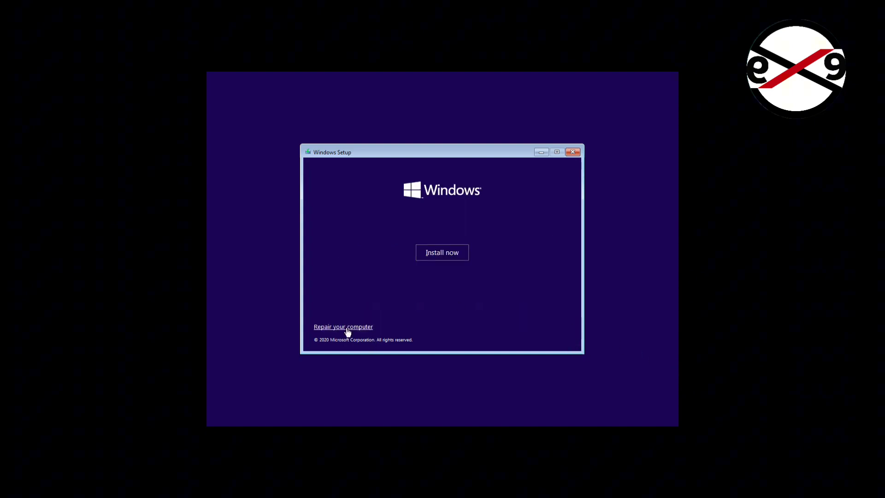
pyautogui.click(343, 326)
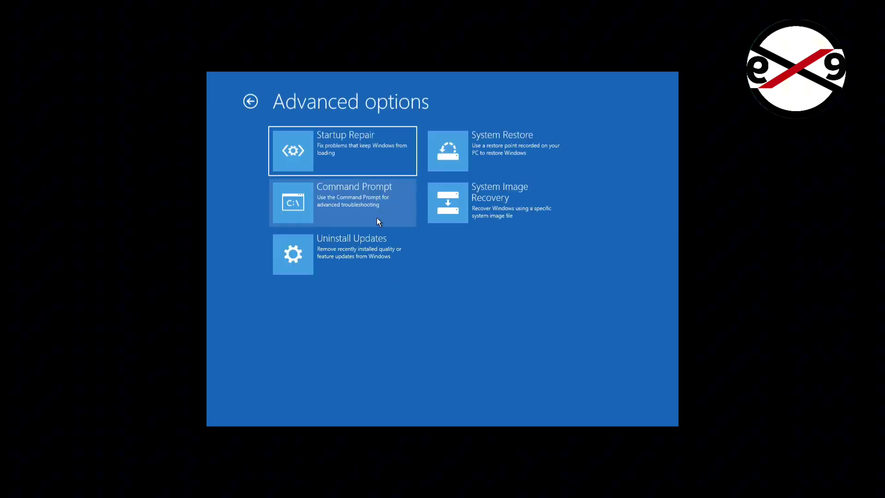
# - Launch a recovery Command Prompt from the Advanced options menu
pyautogui.click(343, 202)
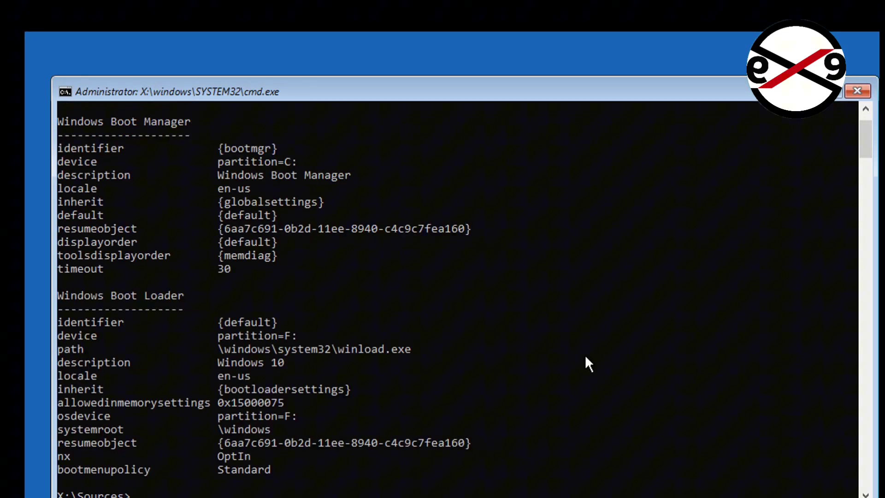
pyautogui.moveTo(349, 310)
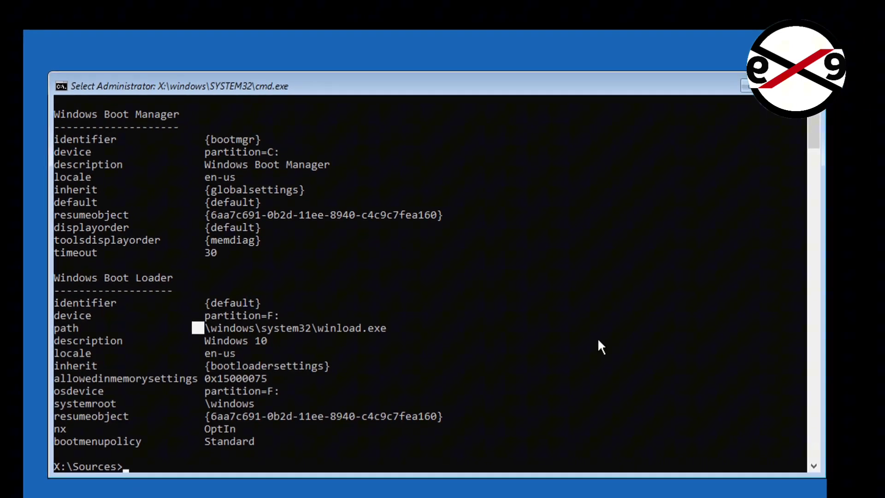
# - Run diskpart, list the attached disks and select Disk 0
pyautogui.write('diskpart')
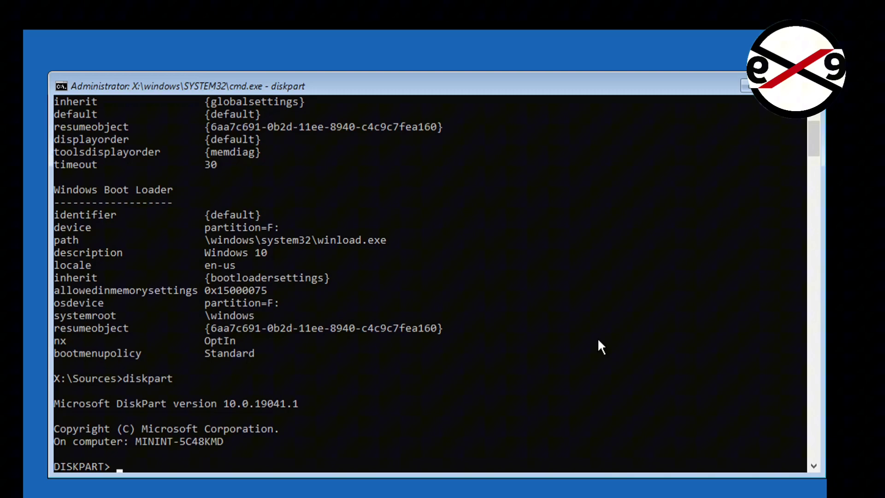
pyautogui.write('list di')
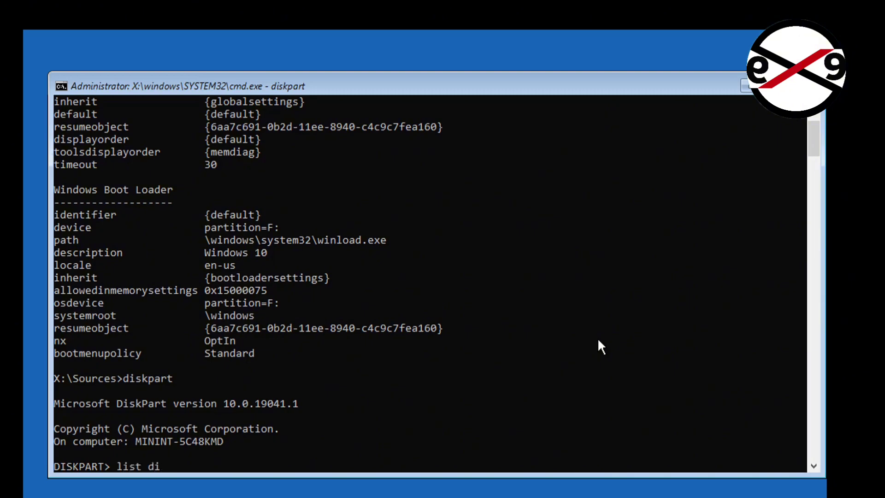
pyautogui.press('Return')
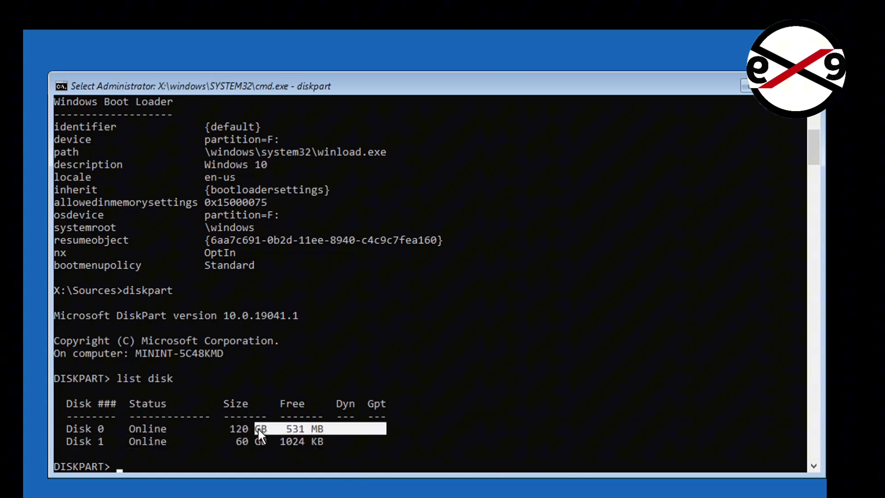
pyautogui.write('select disk 0')
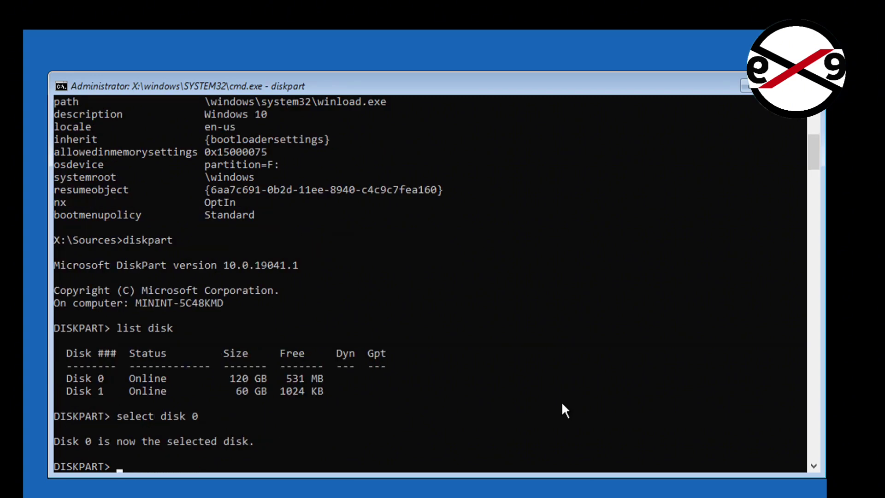
# - List Disk 0's partitions and all volumes, showing the 50 MB partition as volume C
pyautogui.write('list part')
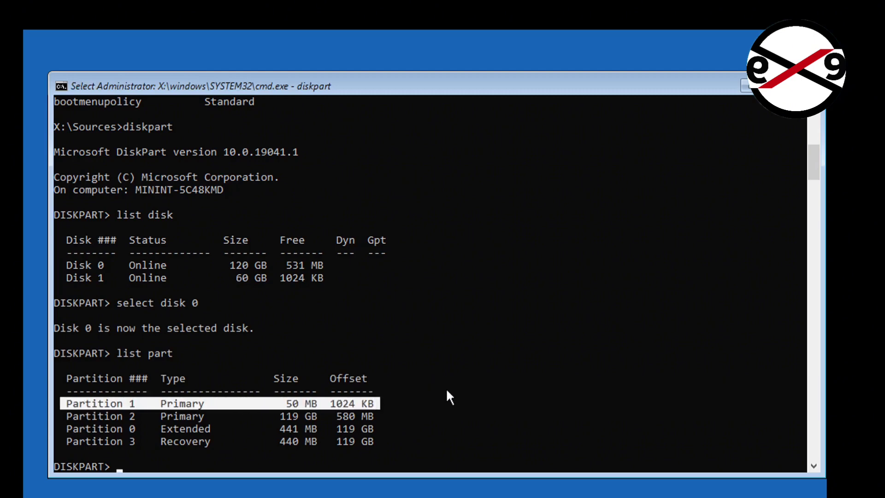
pyautogui.write('list vol')
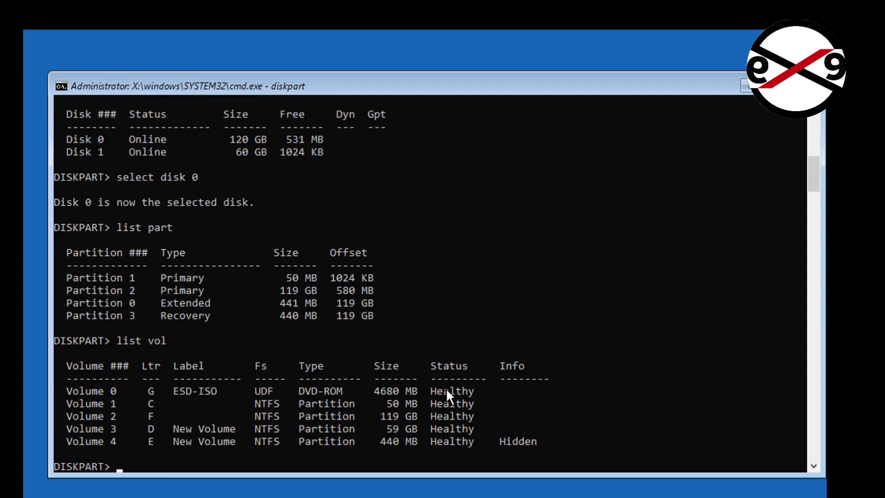
pyautogui.moveTo(62, 417)
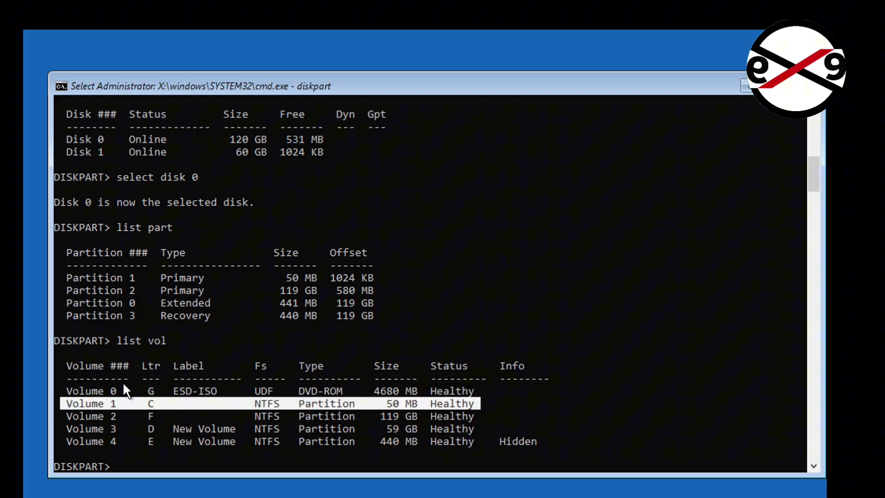
pyautogui.moveTo(146, 378)
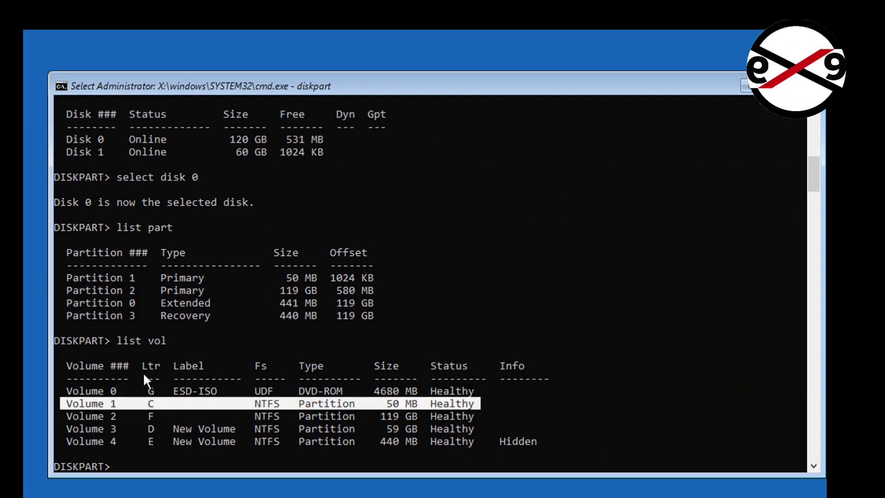
pyautogui.moveTo(288, 415)
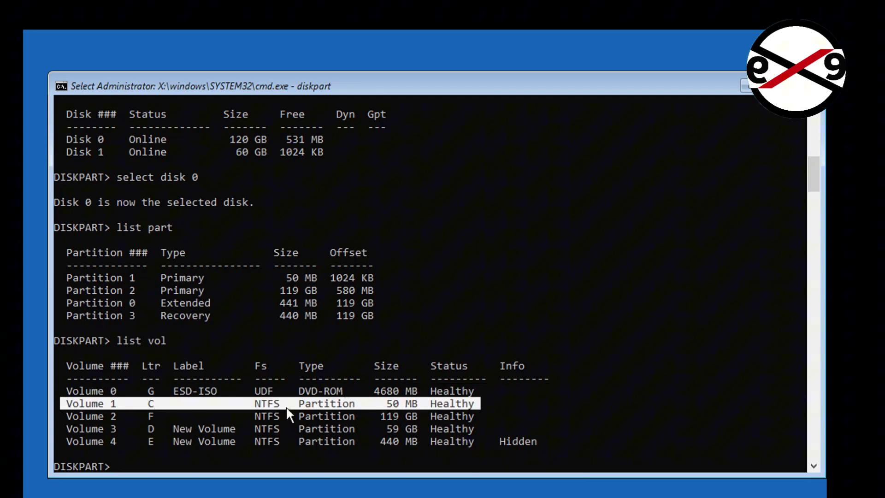
pyautogui.moveTo(614, 392)
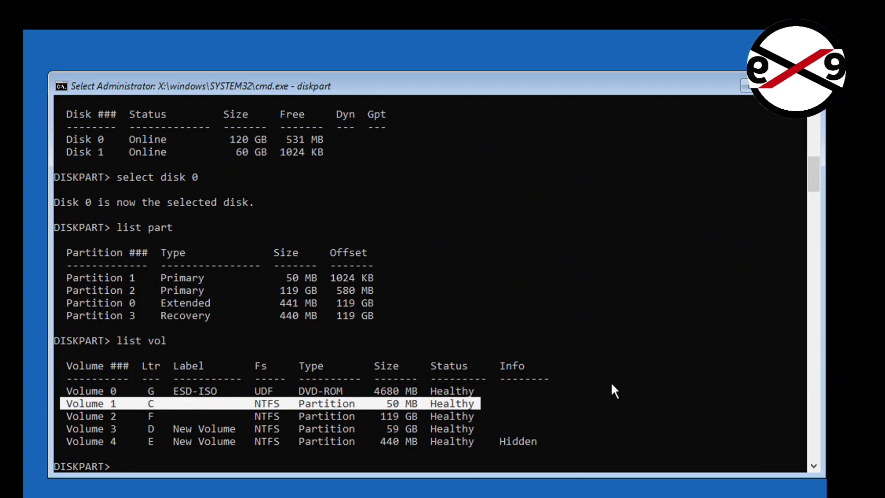
# - Select the 50 MB Partition 1 on Disk 0
pyautogui.write('sel')
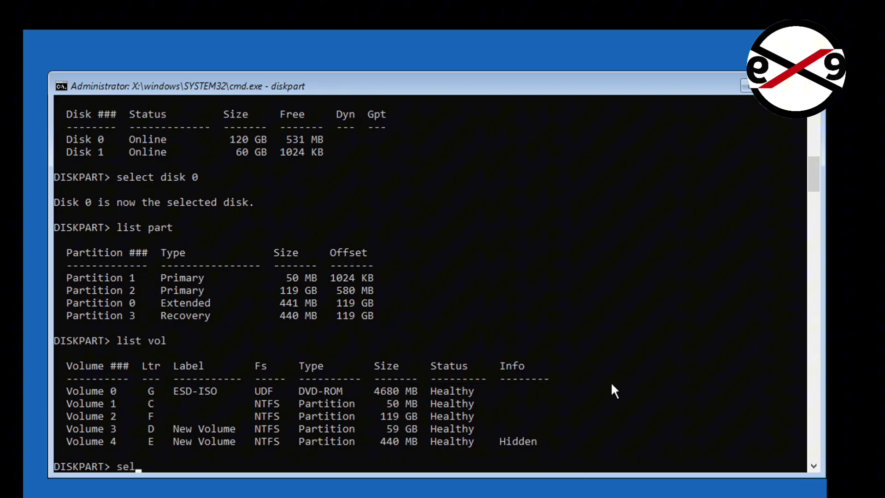
pyautogui.write('part')
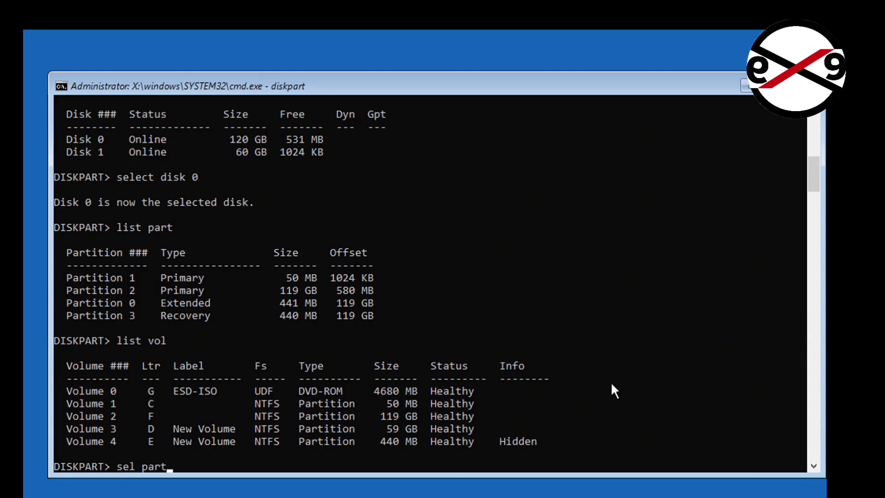
pyautogui.write('1')
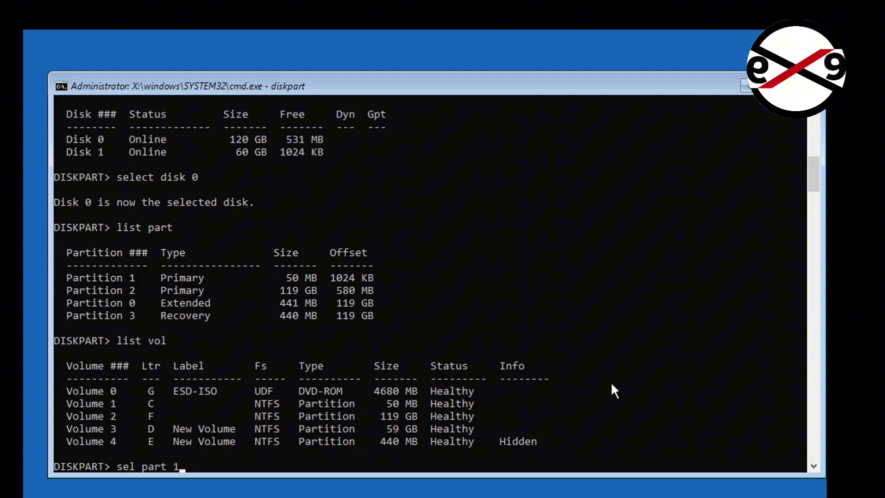
pyautogui.press('enter')
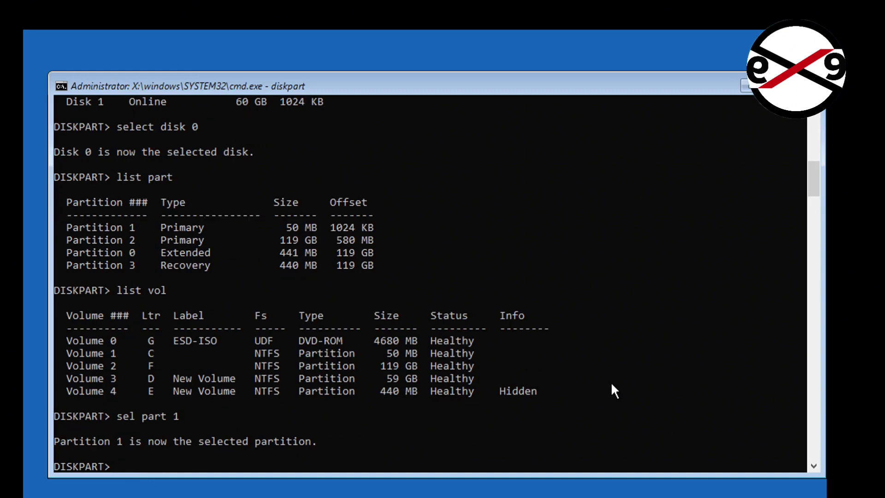
# - Force-delete the selected partition with 'del part override' and list the remaining partitions
pyautogui.write('del p')
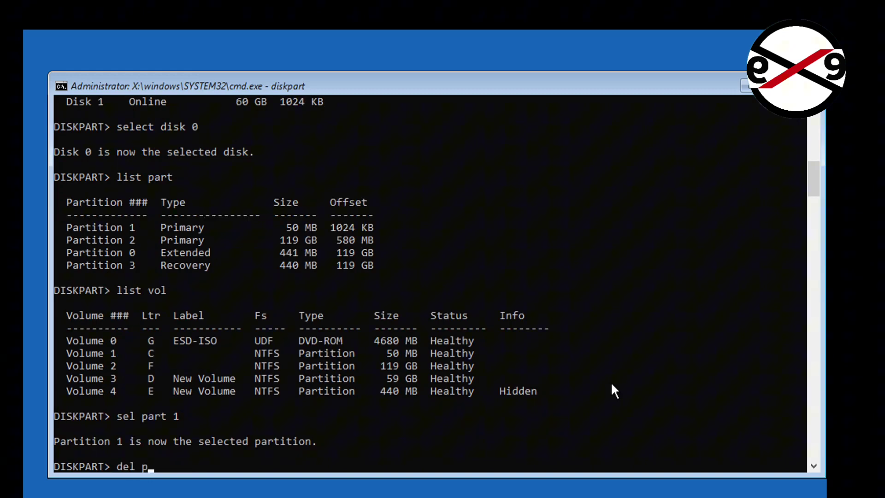
pyautogui.write('art')
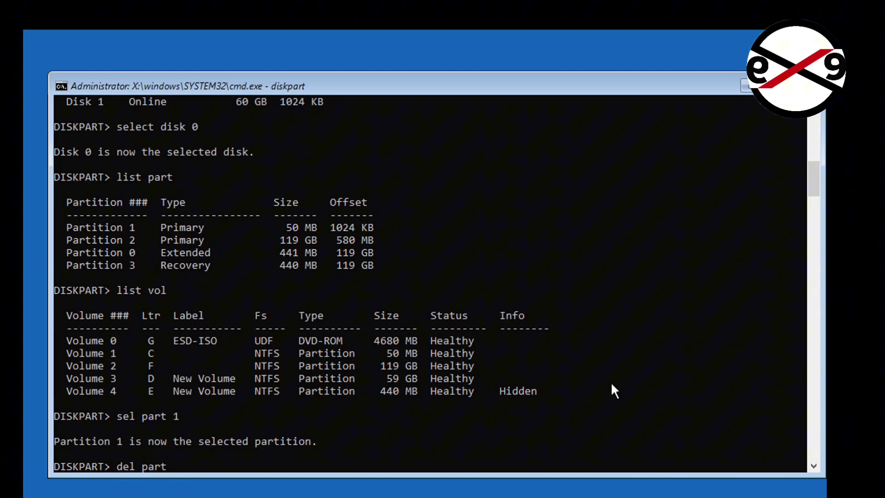
pyautogui.write('over')
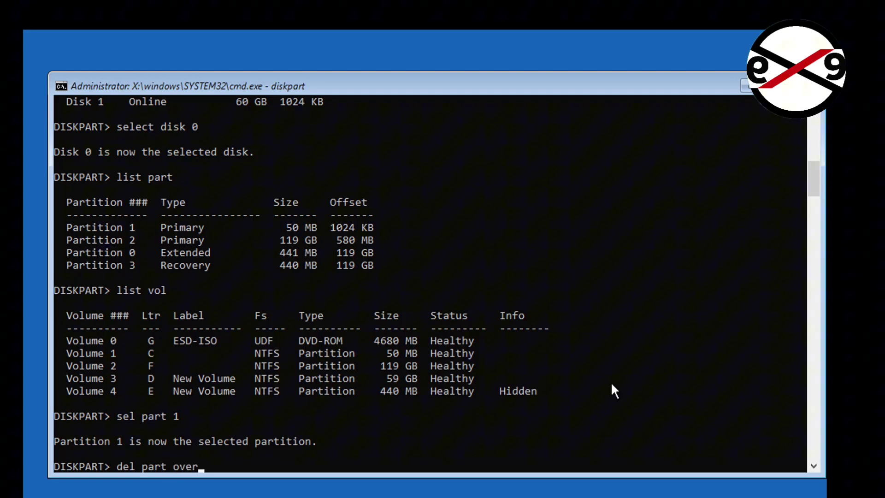
pyautogui.write('r')
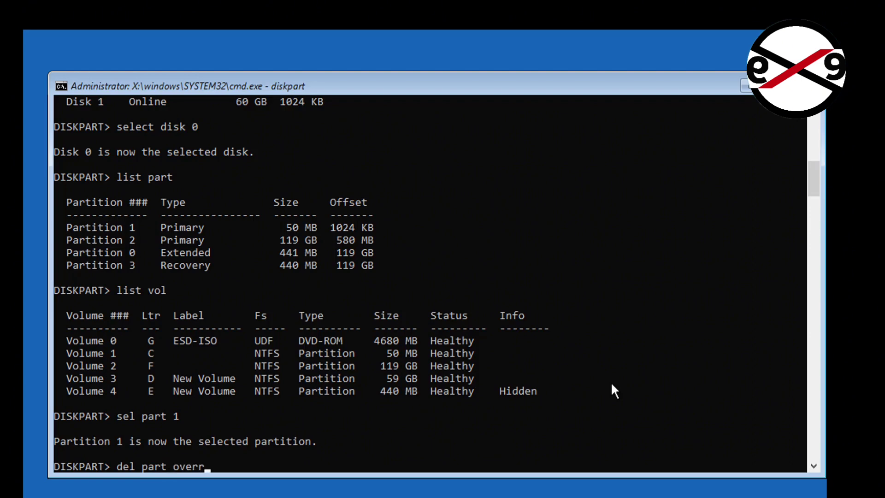
pyautogui.write('ide')
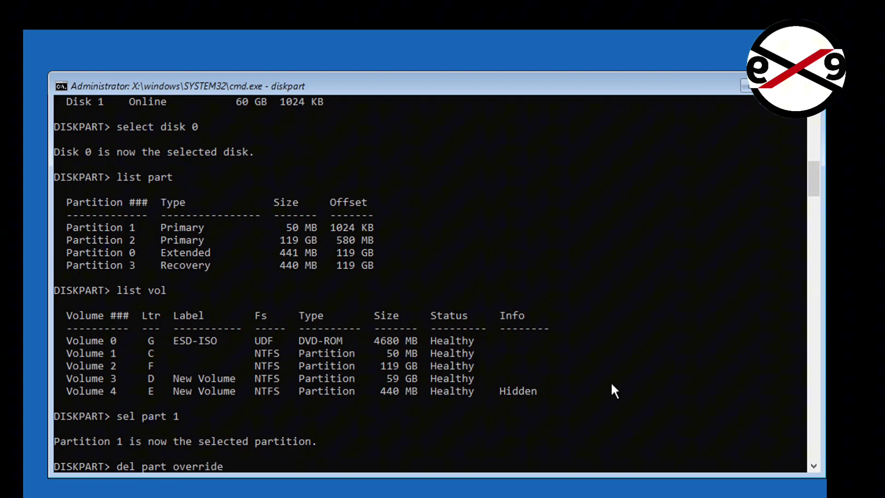
pyautogui.press('enter')
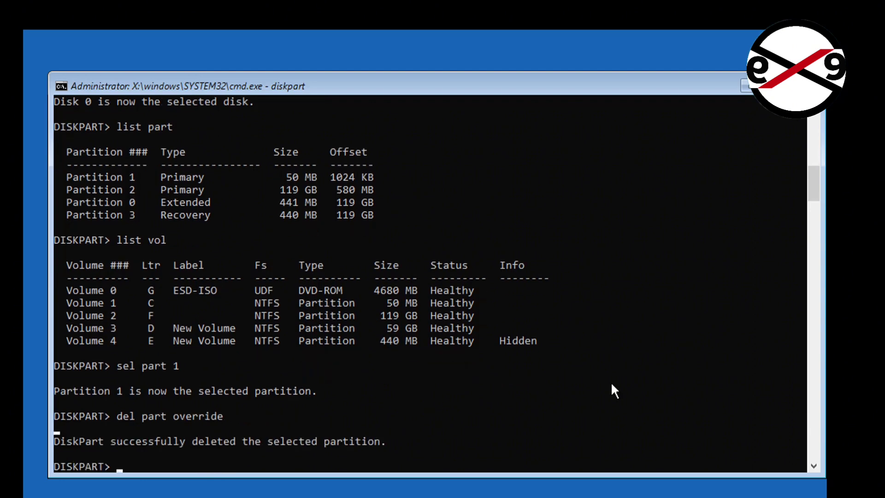
pyautogui.write('list part')
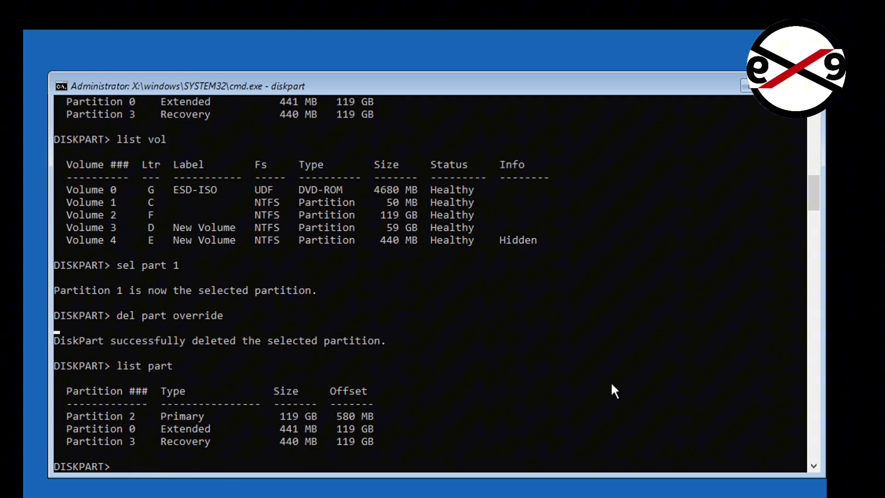
pyautogui.write('create par')
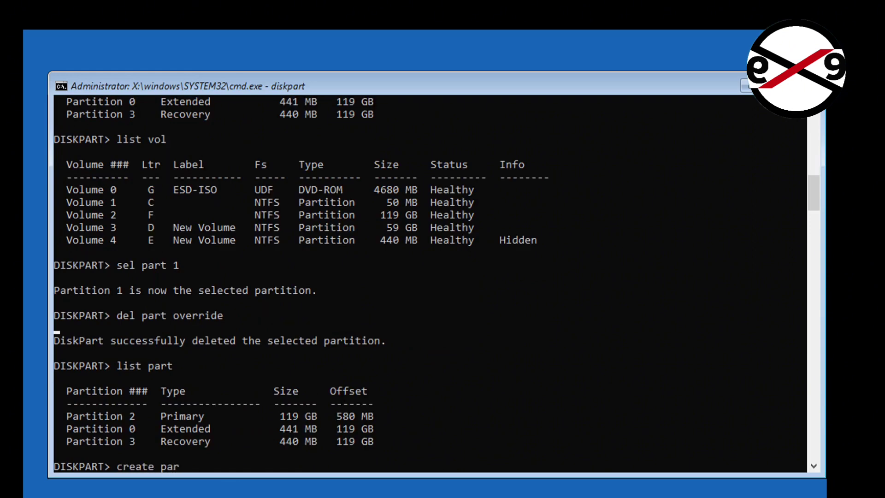
# - Create a 50 MB primary partition and list partitions to confirm the new Partition 1
pyautogui.write('primary size=50')
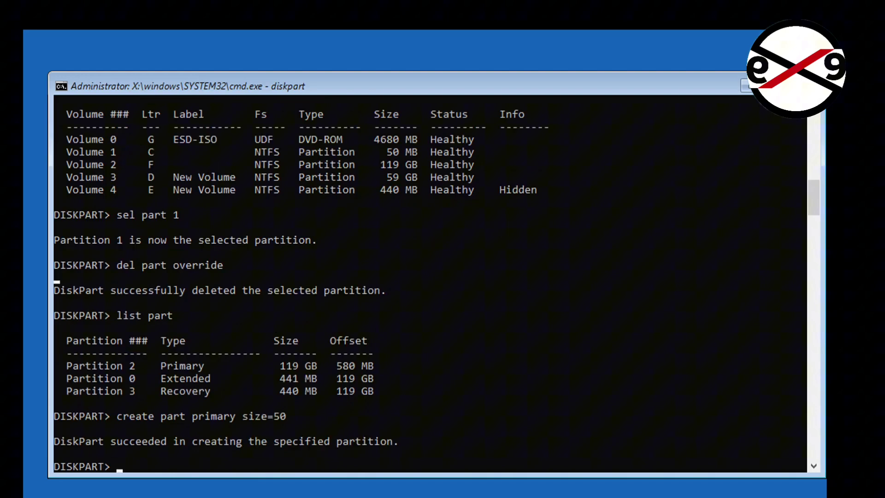
pyautogui.write('list part')
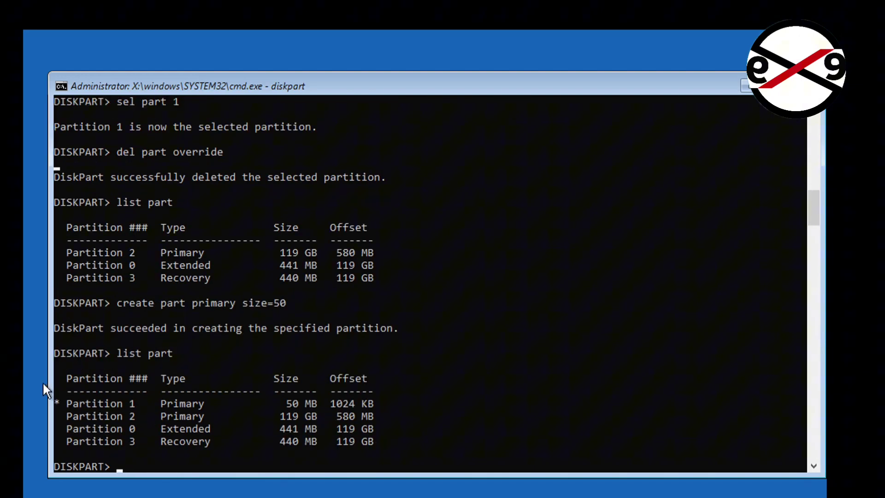
pyautogui.write('f')
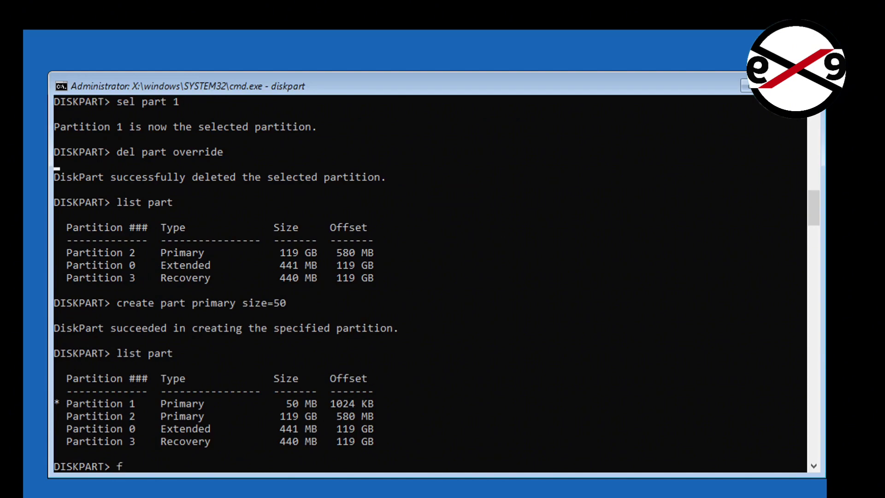
# - Quick-format the partition as NTFS, mark it active, assign letter L and exit DiskPart
pyautogui.write('ormat')
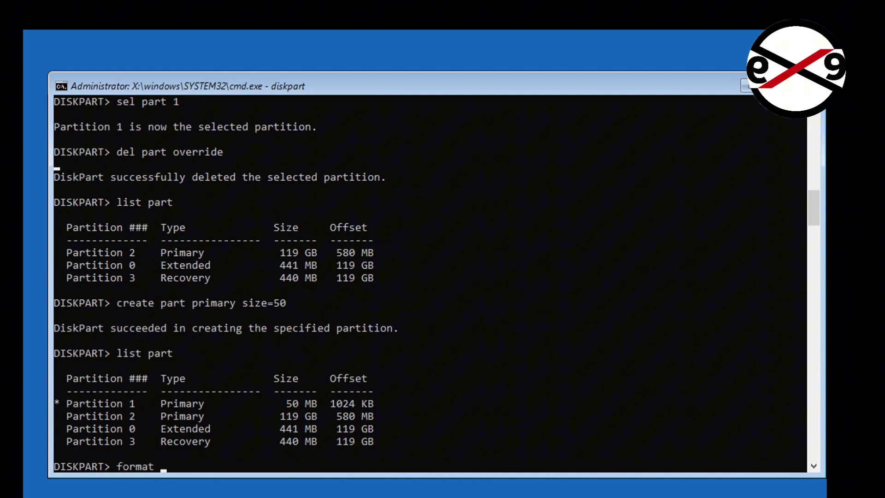
pyautogui.write('fs=ntfs quick')
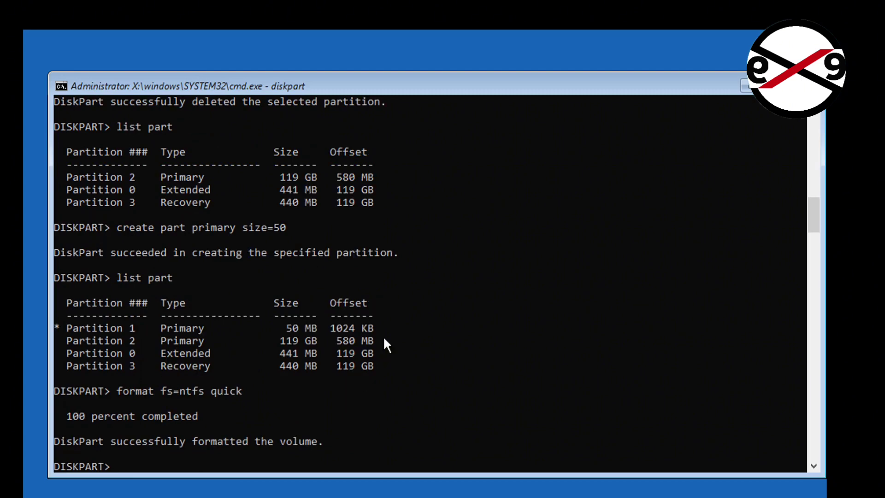
pyautogui.write('assign')
pyautogui.write('active')
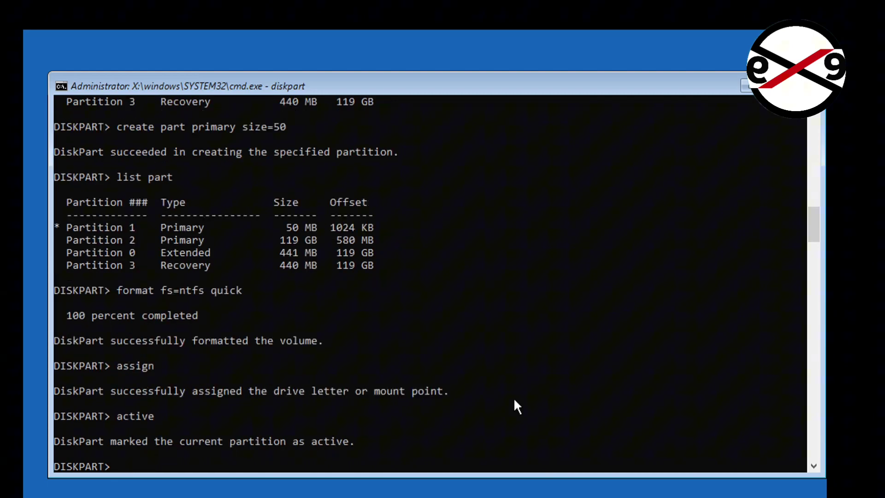
pyautogui.write('assign letter=l')
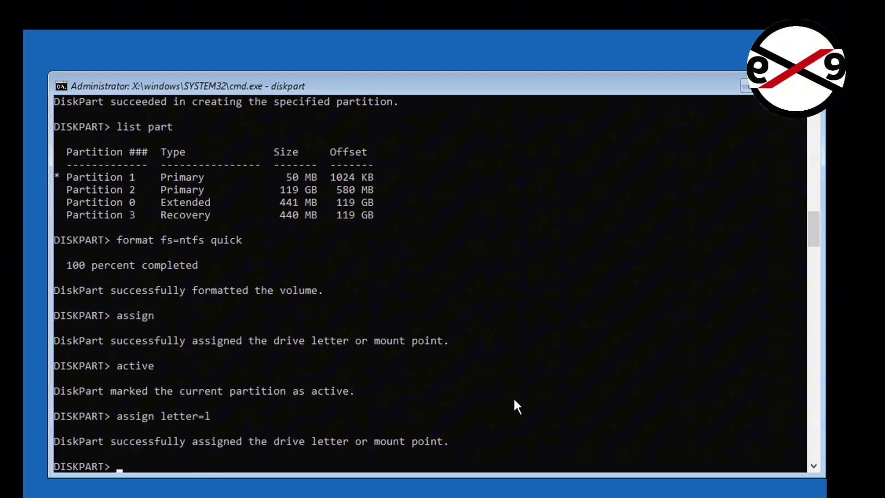
pyautogui.write('exit')
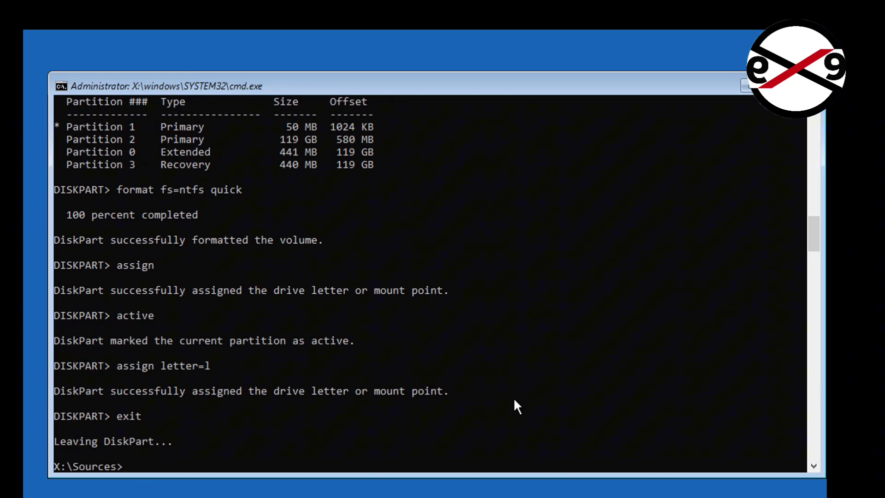
# - Run 'bcdboot f:\windows /s l: /f bios' to write BIOS boot files to L:
pyautogui.write('bcdbo')
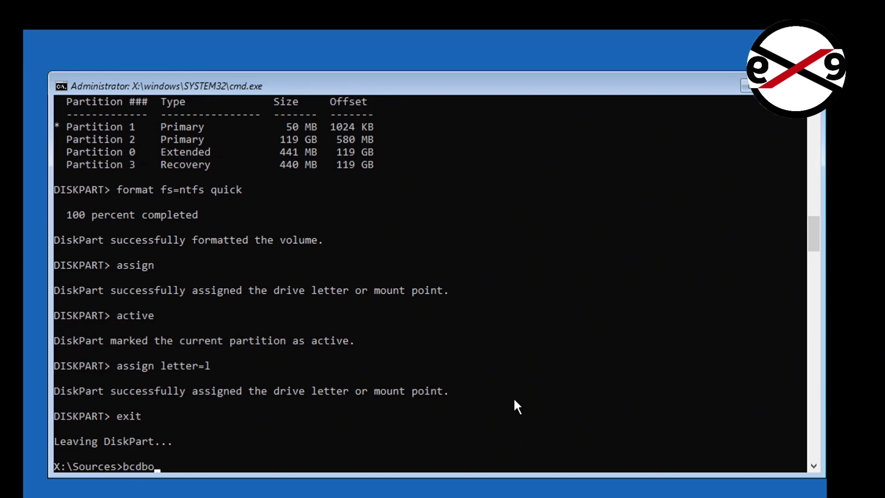
pyautogui.write('ot')
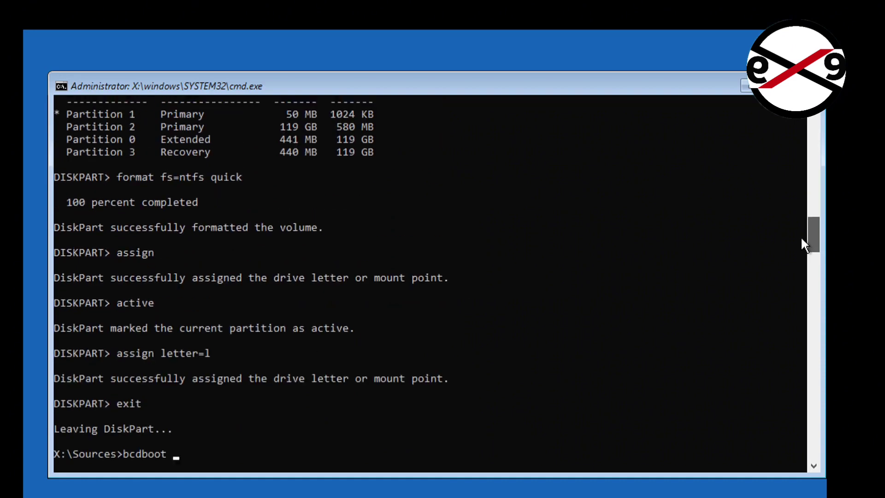
pyautogui.write('f')
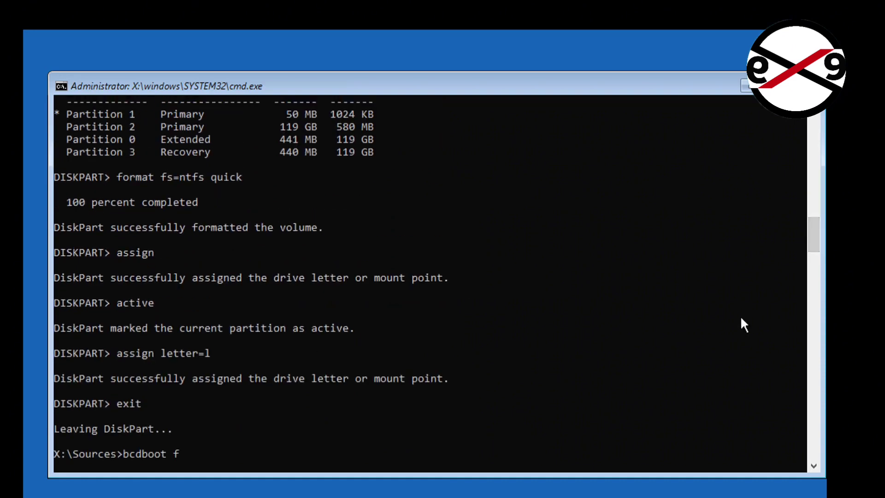
pyautogui.write(':\\win')
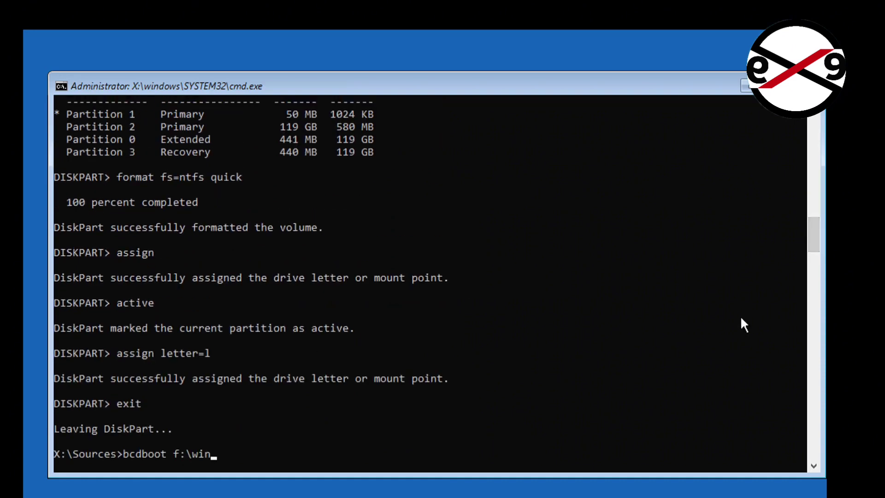
pyautogui.write('dows')
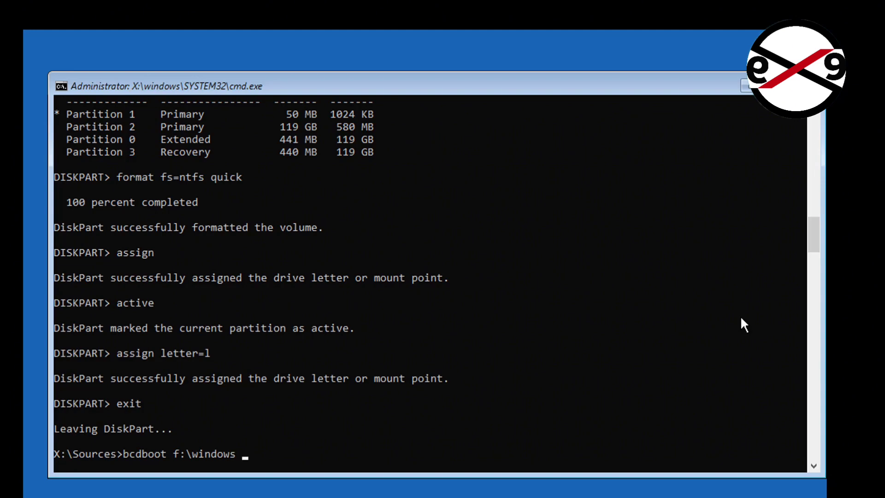
pyautogui.write('/s')
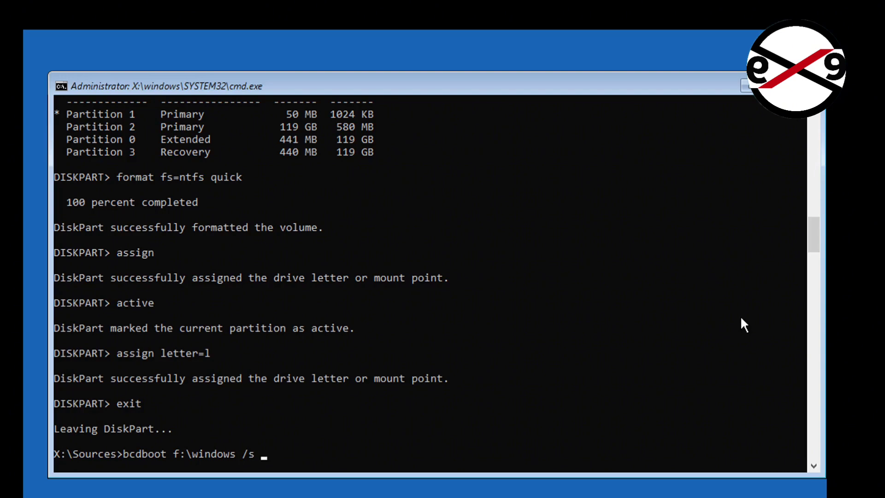
pyautogui.write('l: /f')
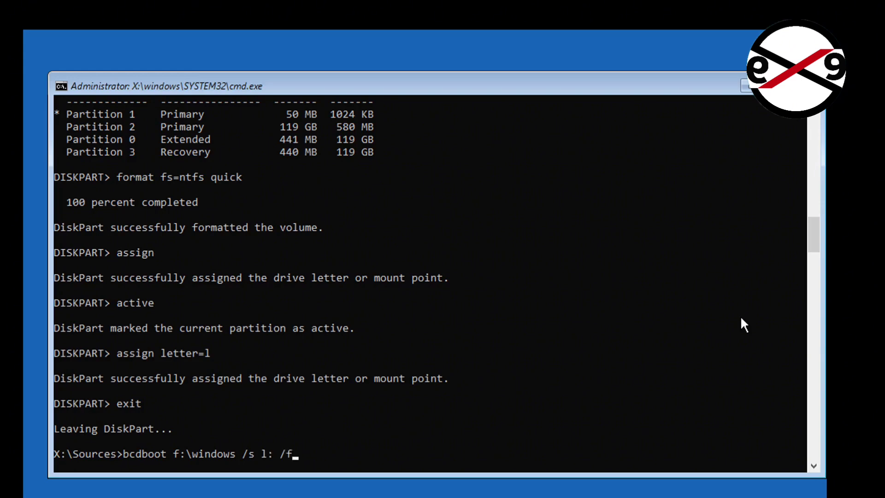
pyautogui.write('bios')
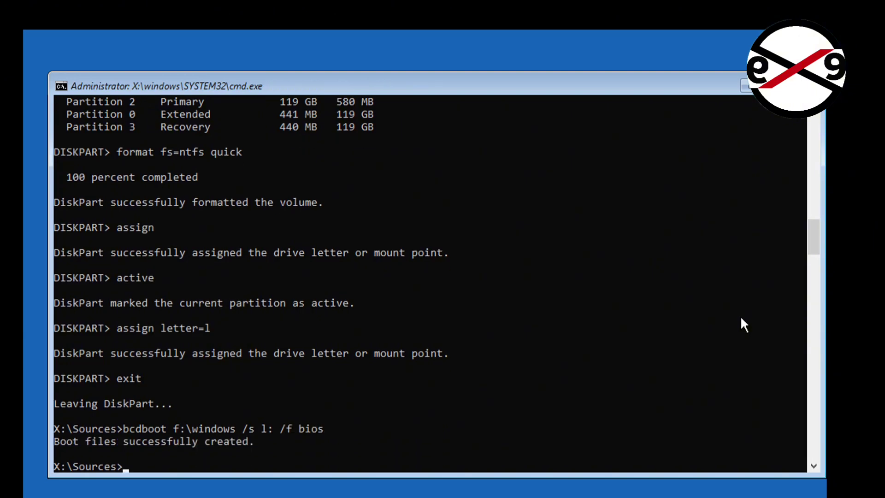
pyautogui.moveTo(275, 452)
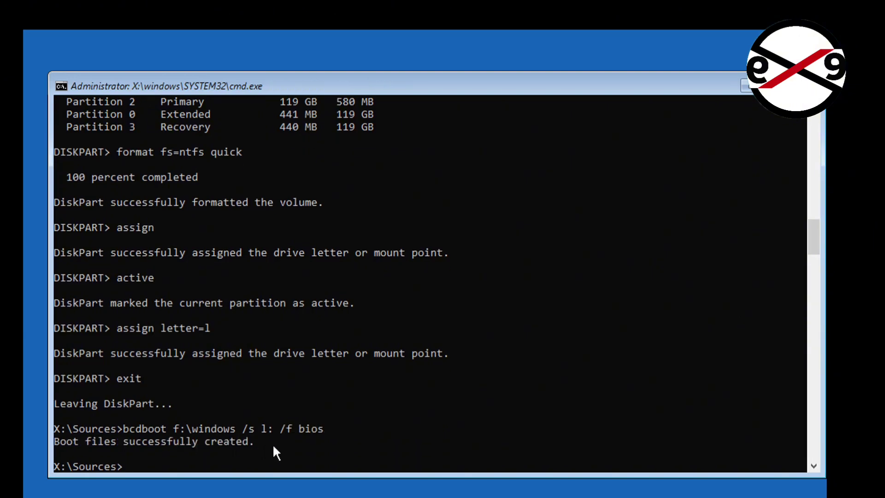
# - Highlight the 'Boot files successfully created' message and exit the Command Prompt
pyautogui.moveTo(54, 442); pyautogui.dragTo(271, 441)
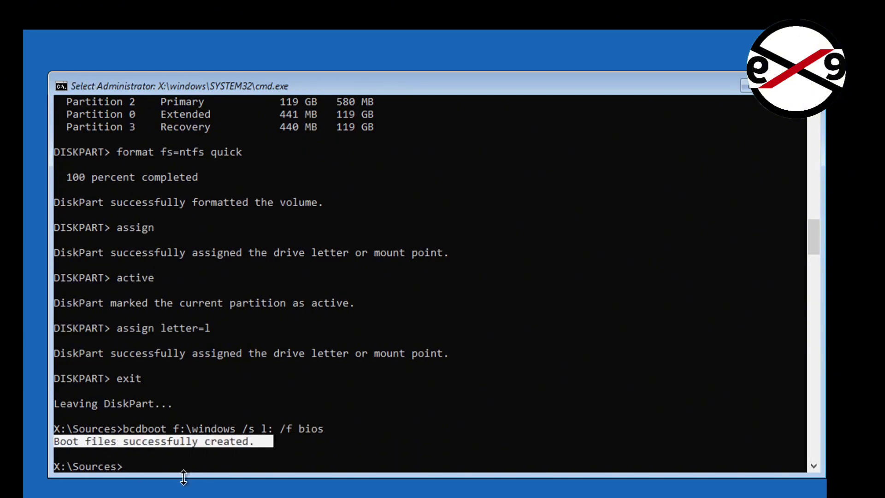
pyautogui.moveTo(564, 435)
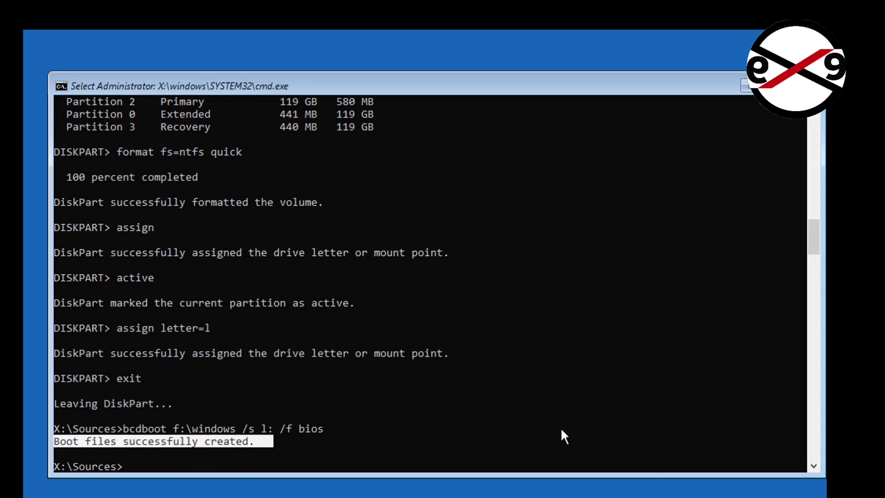
pyautogui.write('ex')
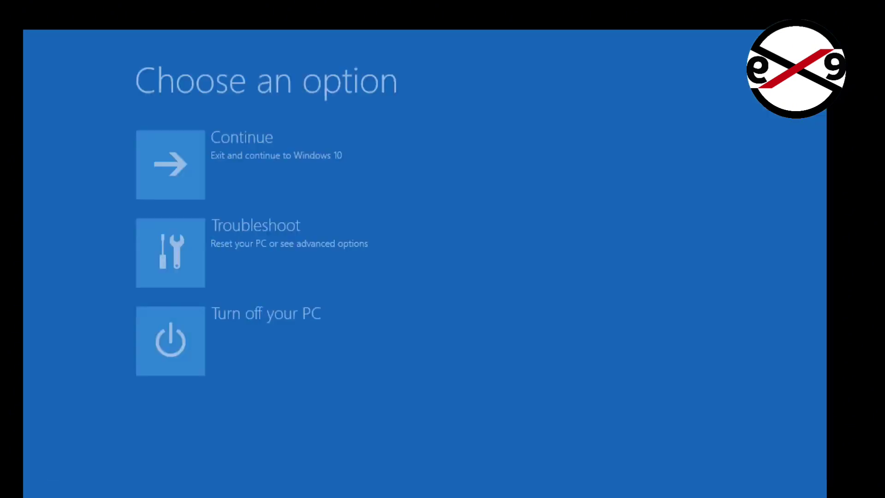
pyautogui.moveTo(296, 164)
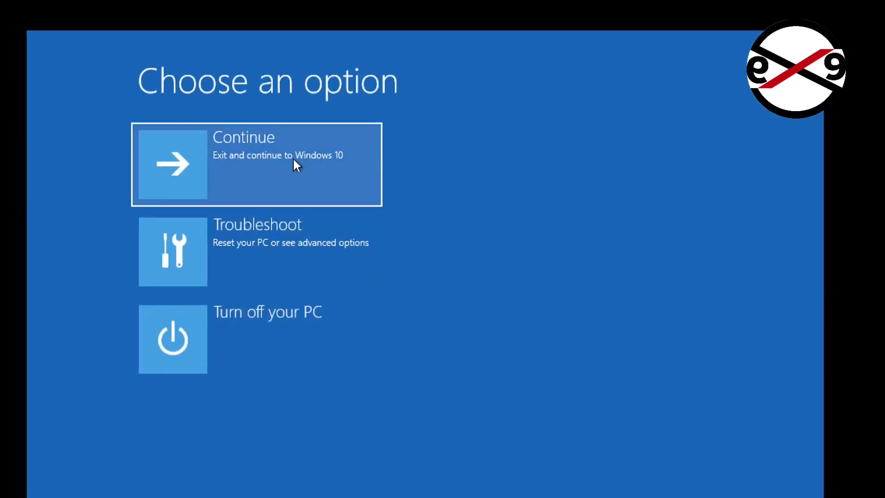
# - Choose Continue to leave recovery and start Windows 10
pyautogui.click(257, 164)
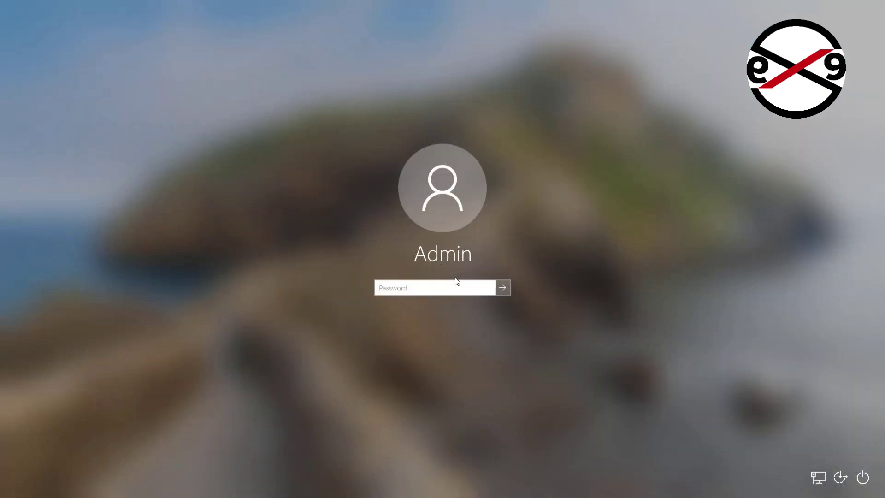
# - Enter the Admin password and sign in to the Windows 10 desktop
pyautogui.write('••')
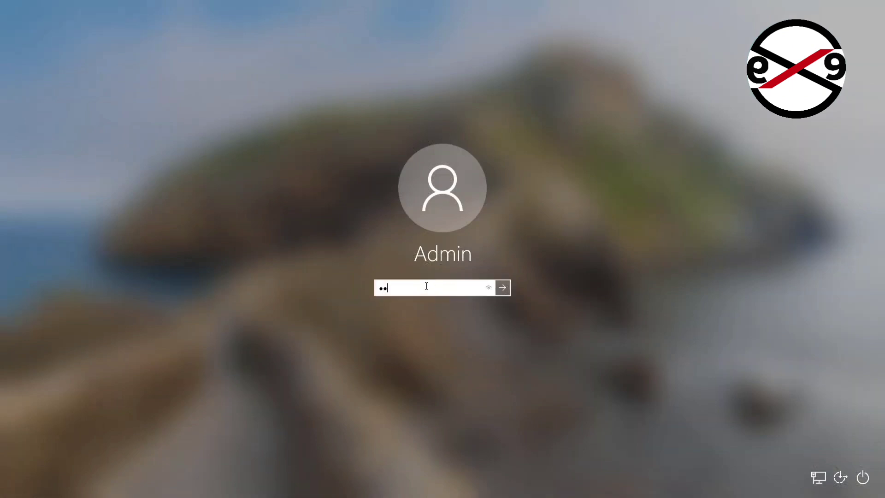
pyautogui.click(502, 288)
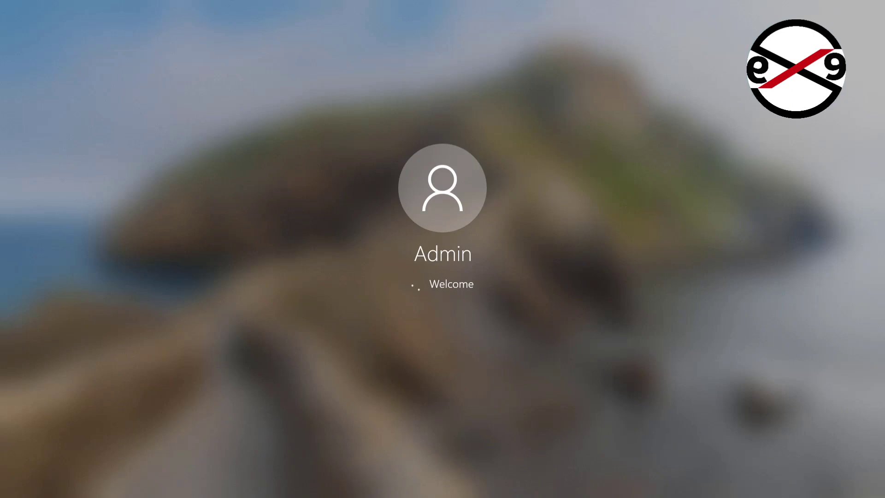
pyautogui.click(442, 187)
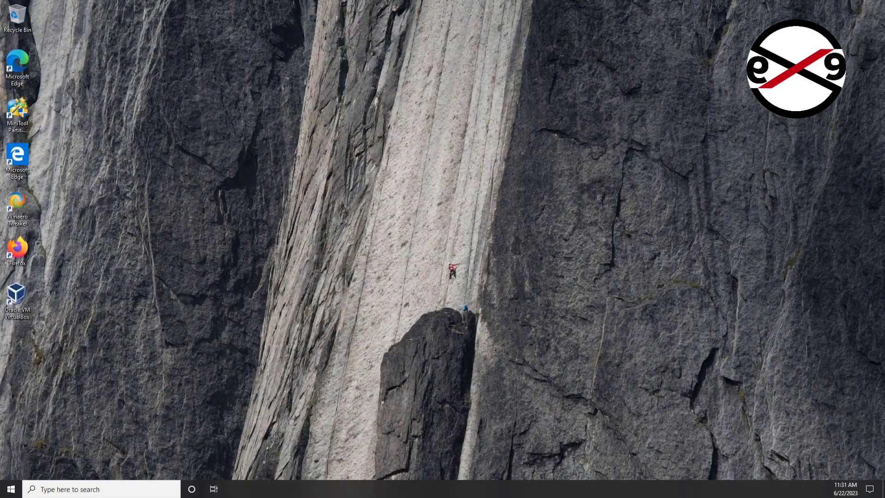